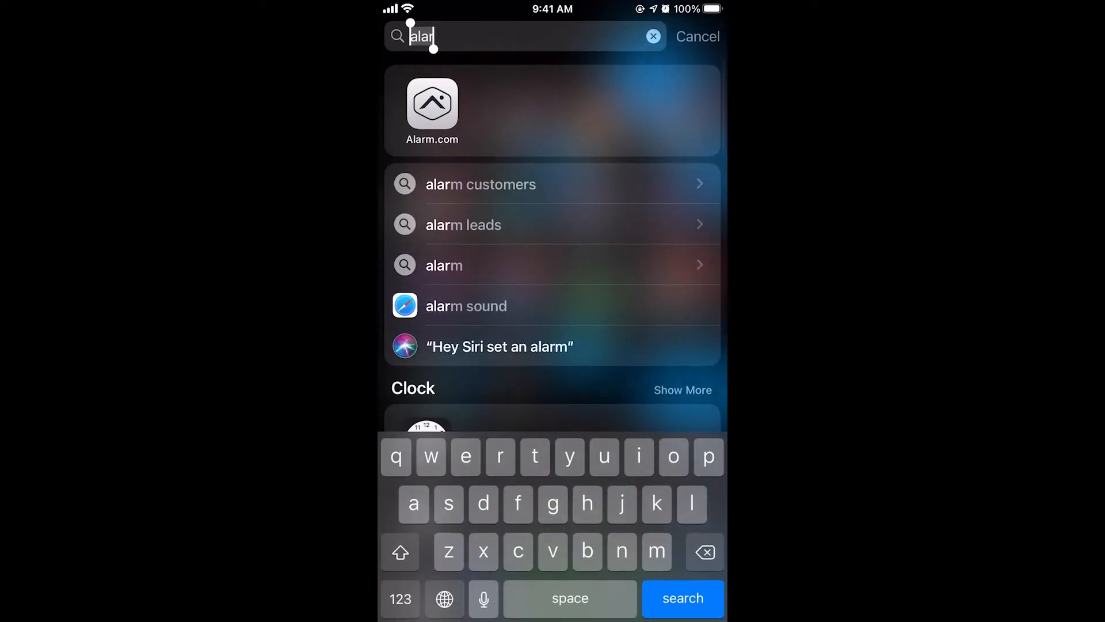
Step: Search Spotlight for "settings" so the Settings app is the top hit
type("settings")
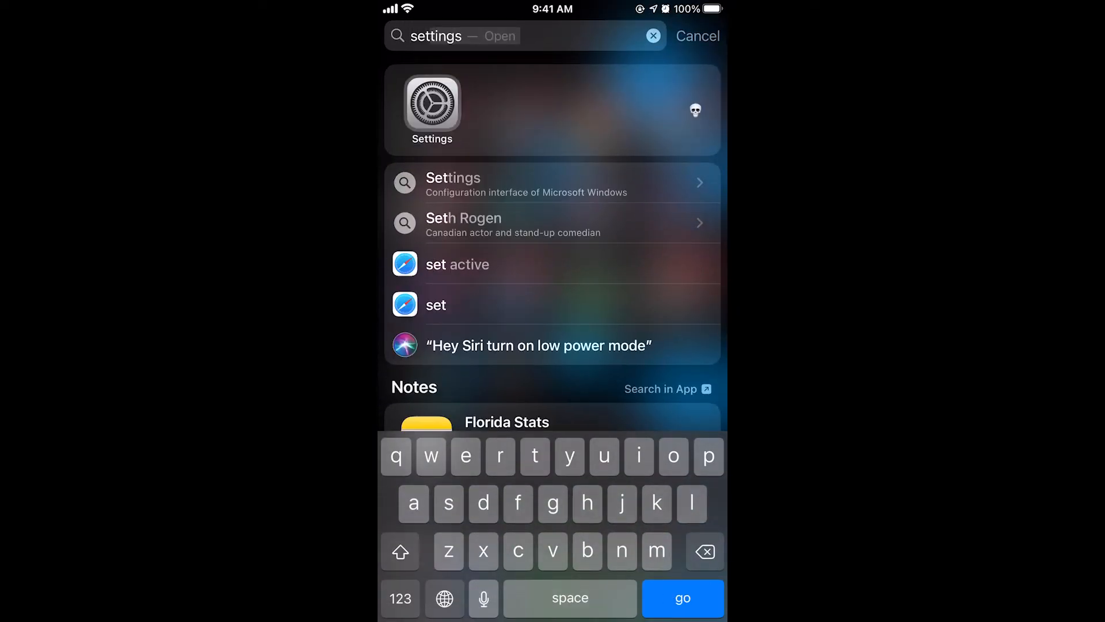
Step: Set the Do Not Disturb auto-reply to promise a call back later tonight or tomorrow
left_click(431, 107)
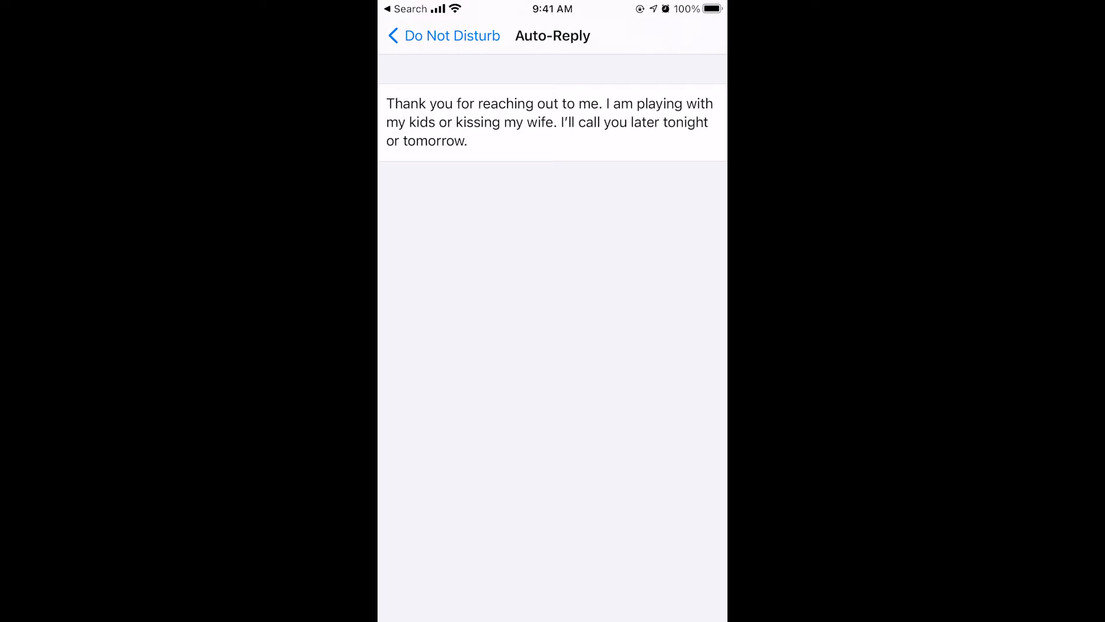
left_click(442, 35)
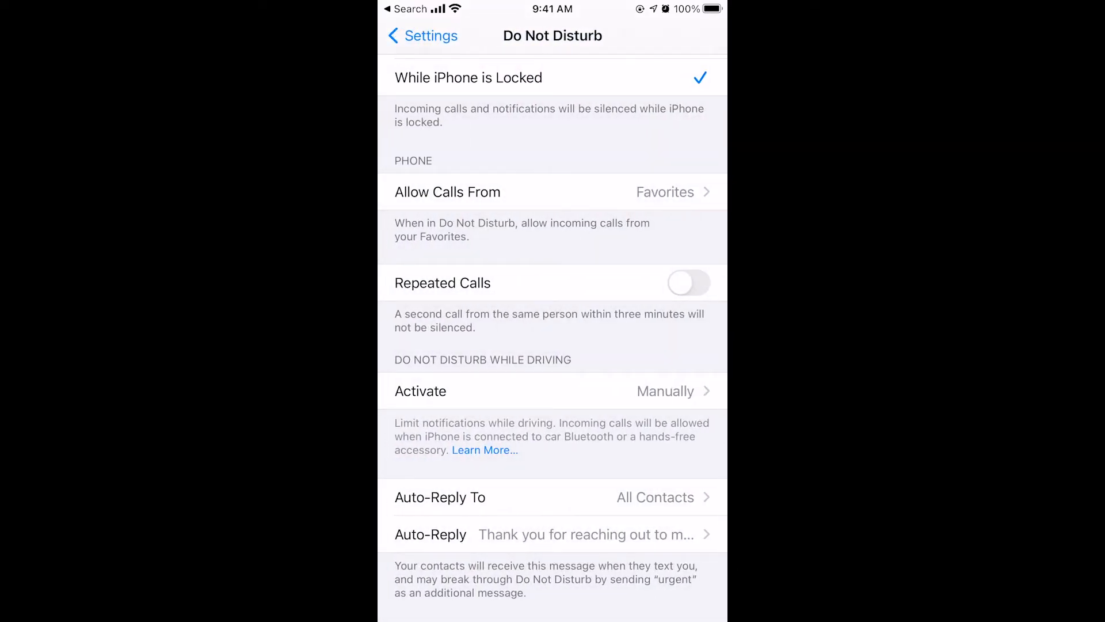
Step: Return to the main Settings list and scroll down to the Control Center entry
left_click(422, 36)
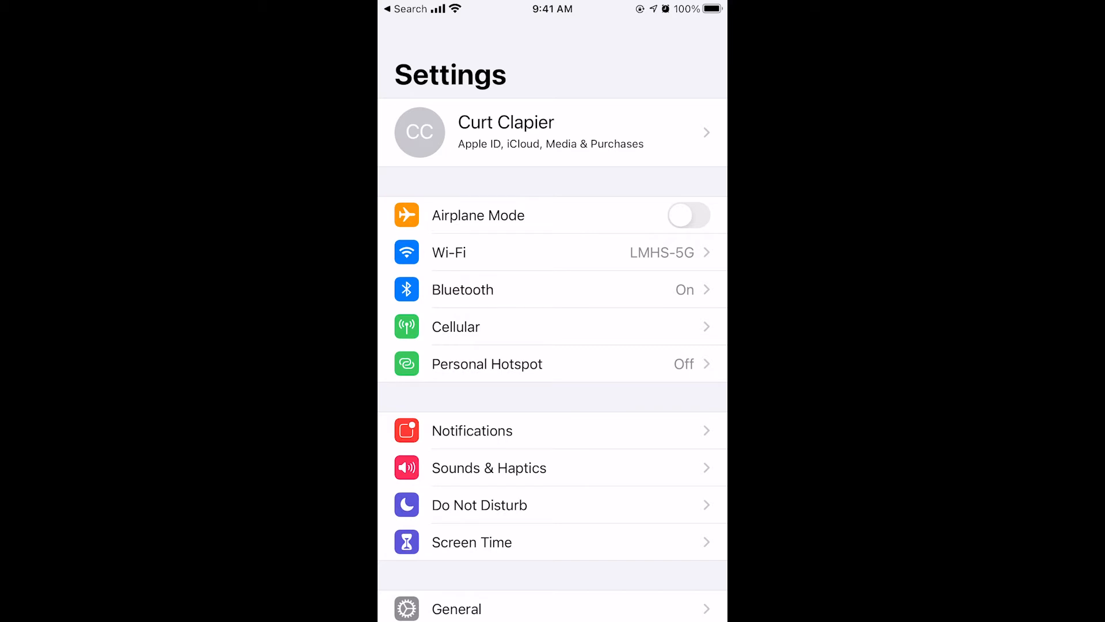
scroll("up", 3)
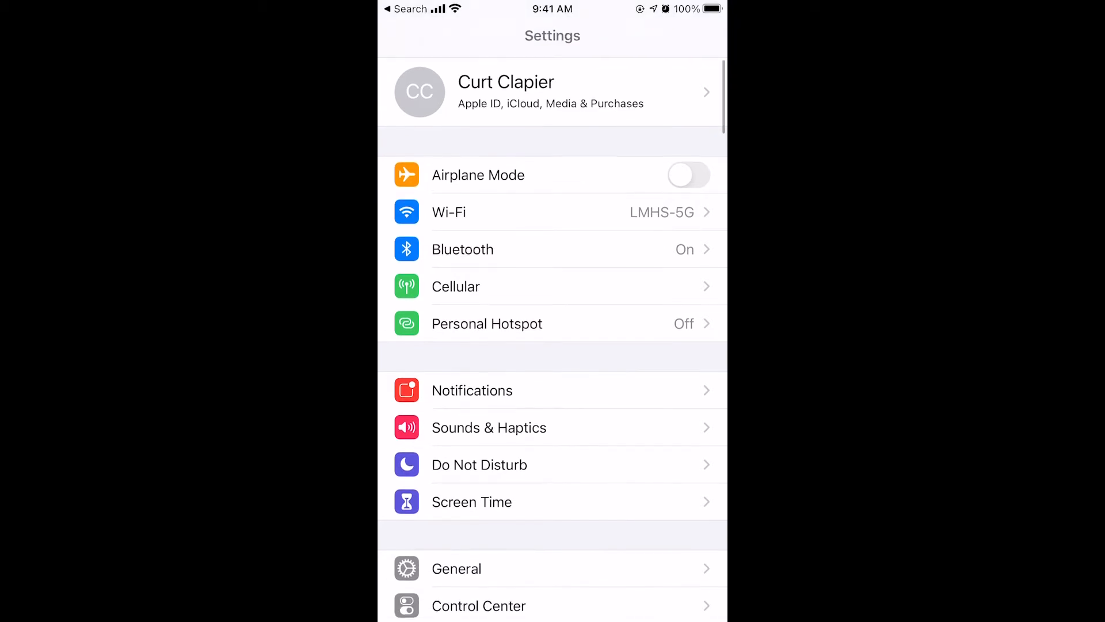
scroll("up", 3)
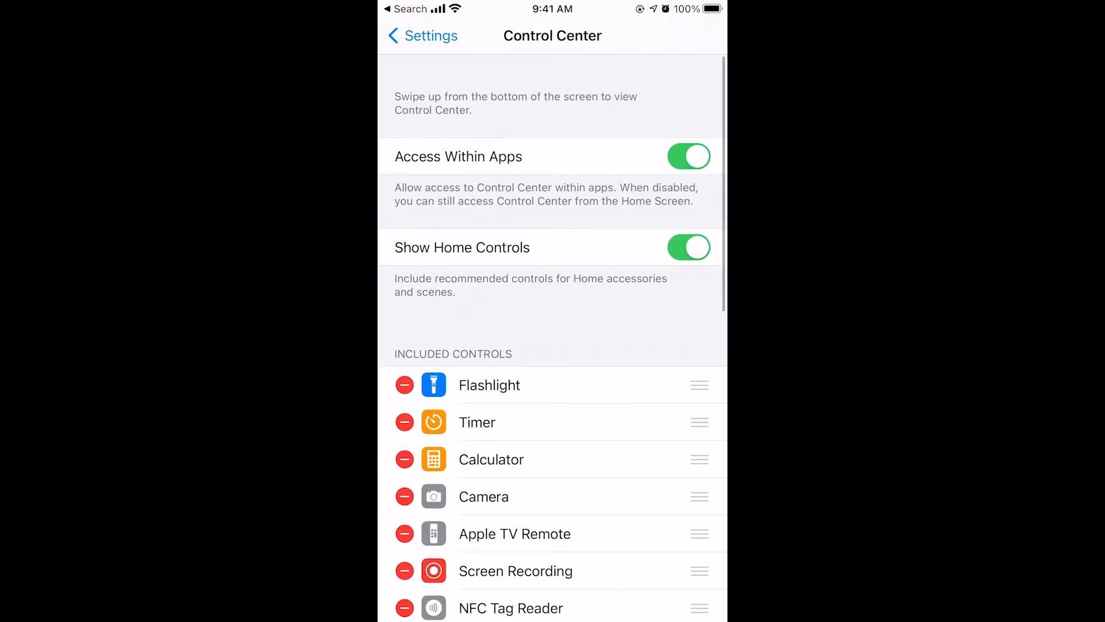
Step: Scroll to More Controls and add Do Not Disturb While Driving to Control Center
scroll("down", 3)
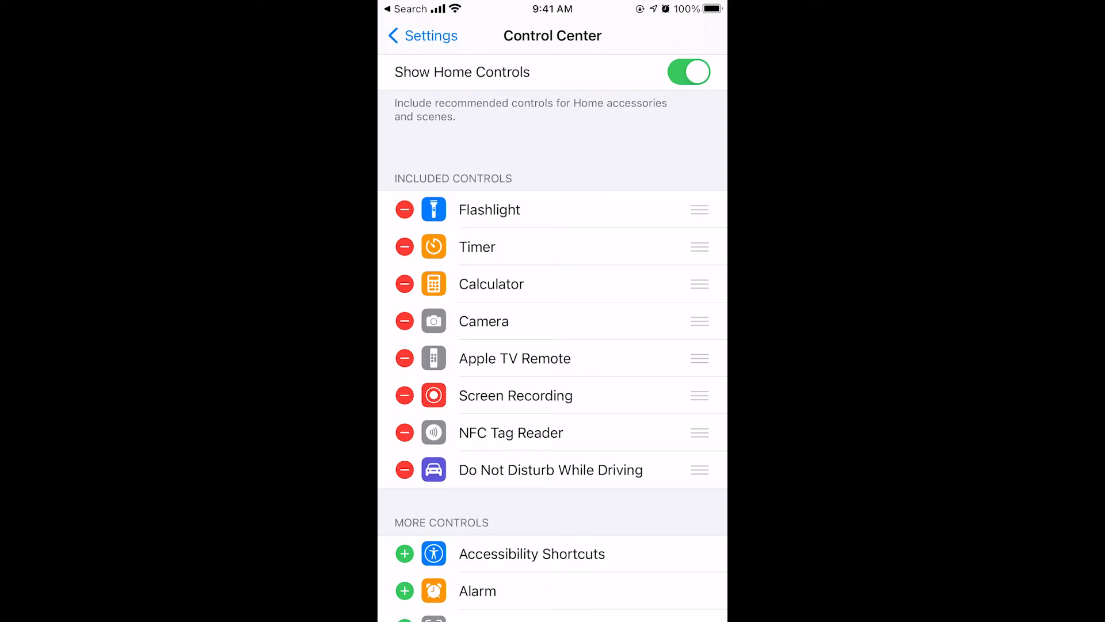
Step: Remove Do Not Disturb While Driving from Control Center and review the More Controls list
left_click(404, 470)
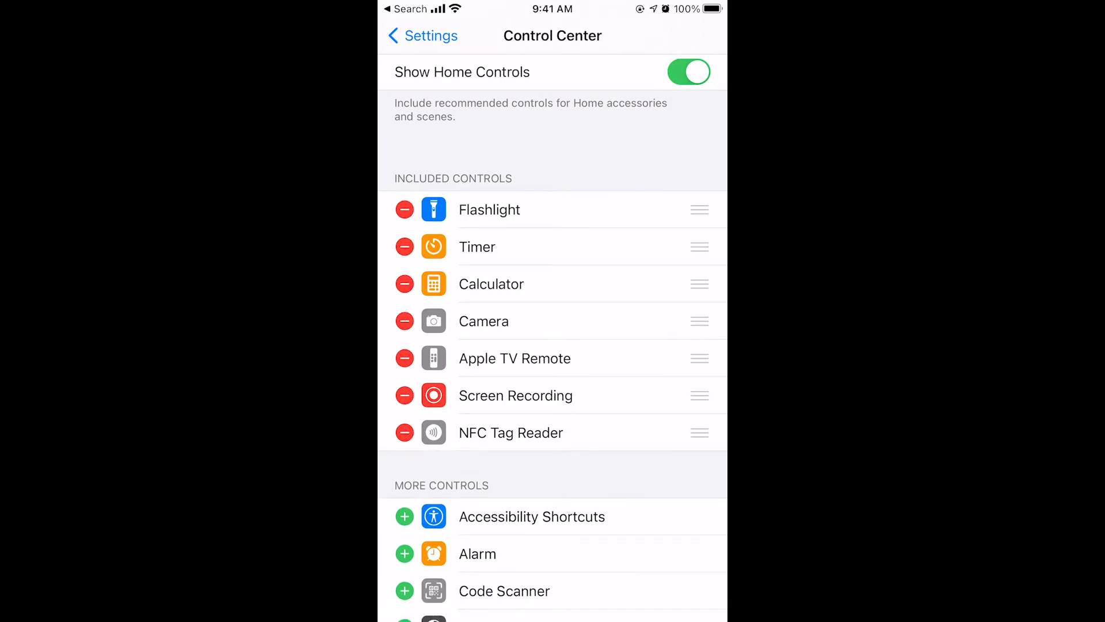
scroll("down", 3)
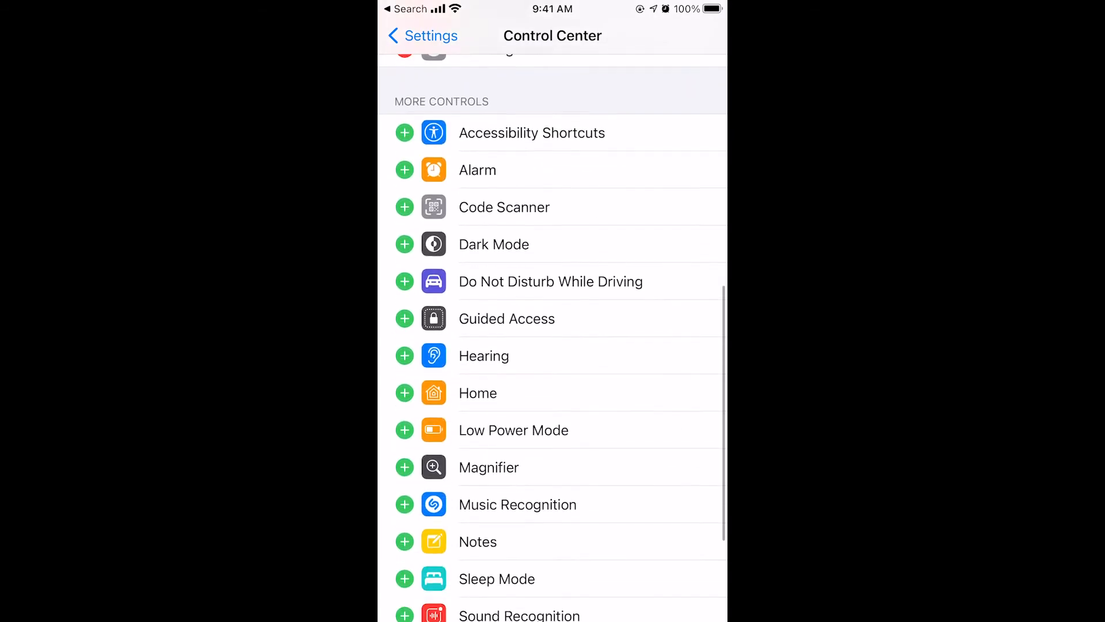
scroll("down", 3)
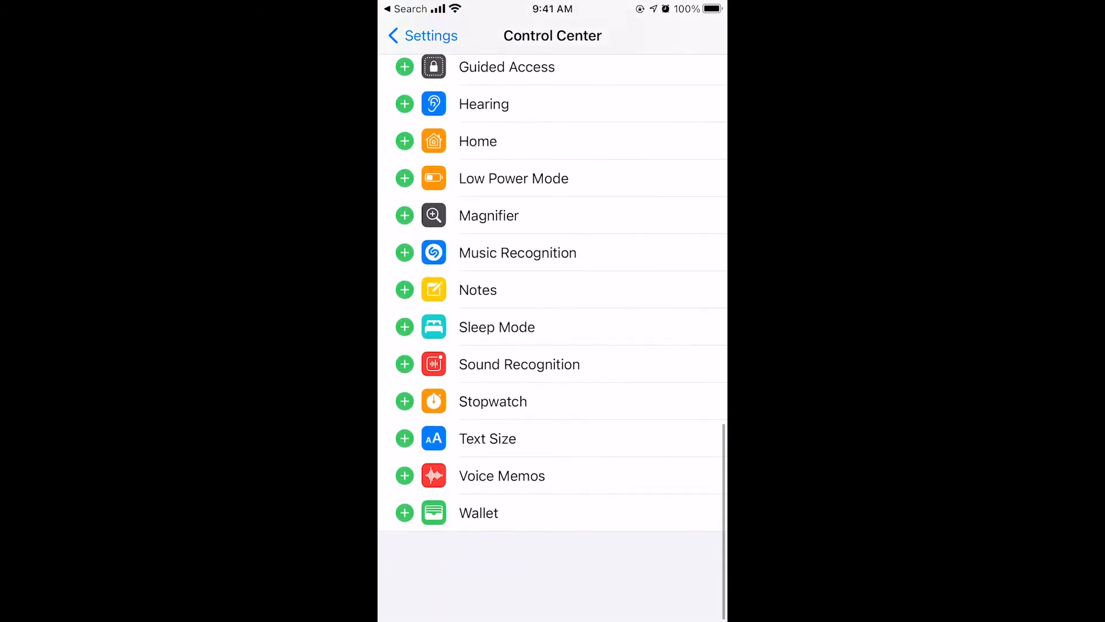